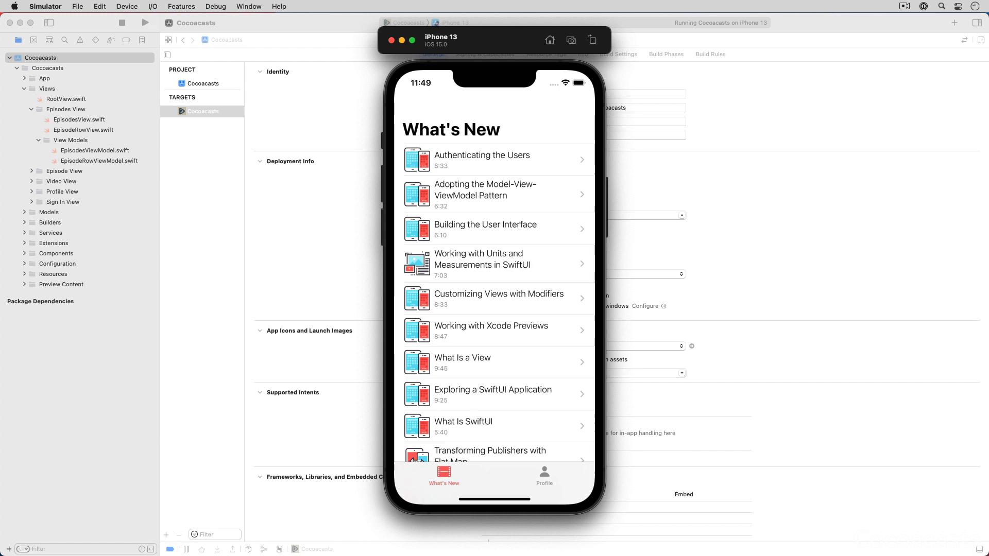
# Browse the Cocoacasts Profile sign-in screen, then open the Customizing Views with Modifiers episode
pyautogui.click(543, 476)
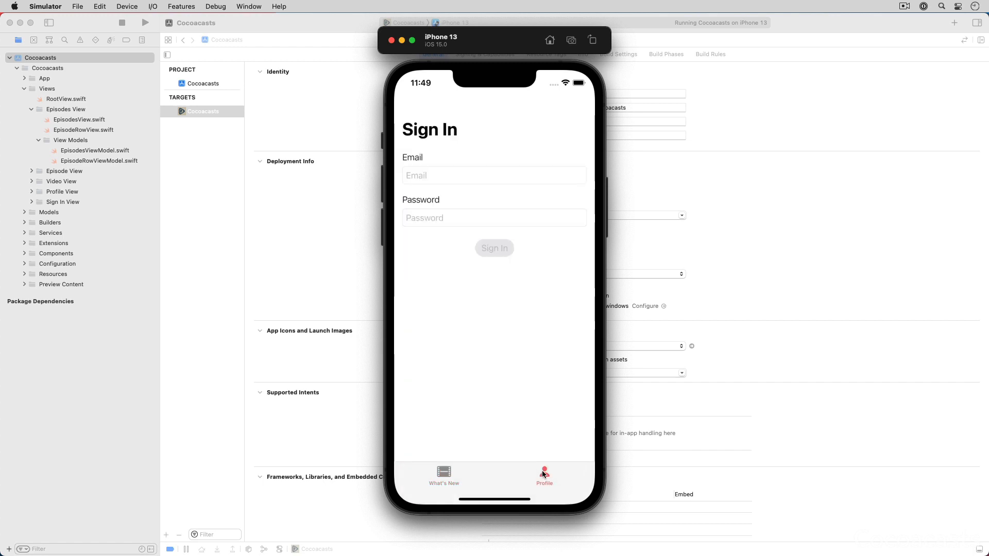
pyautogui.click(444, 476)
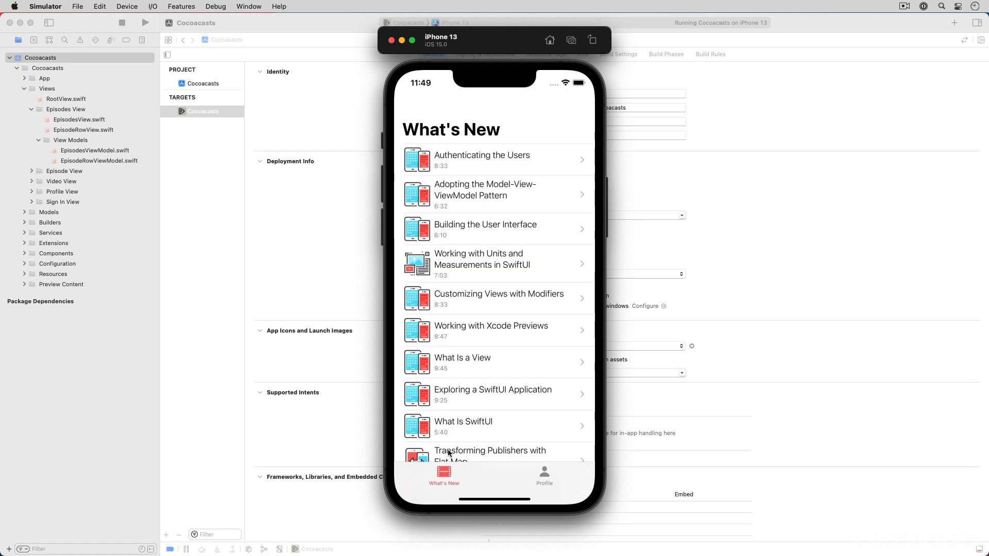
pyautogui.click(498, 298)
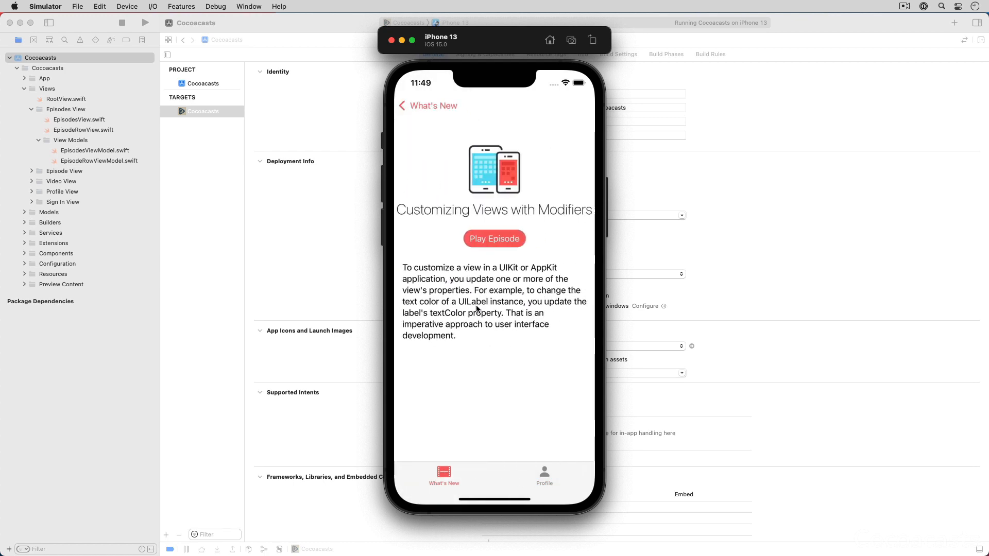
pyautogui.click(494, 239)
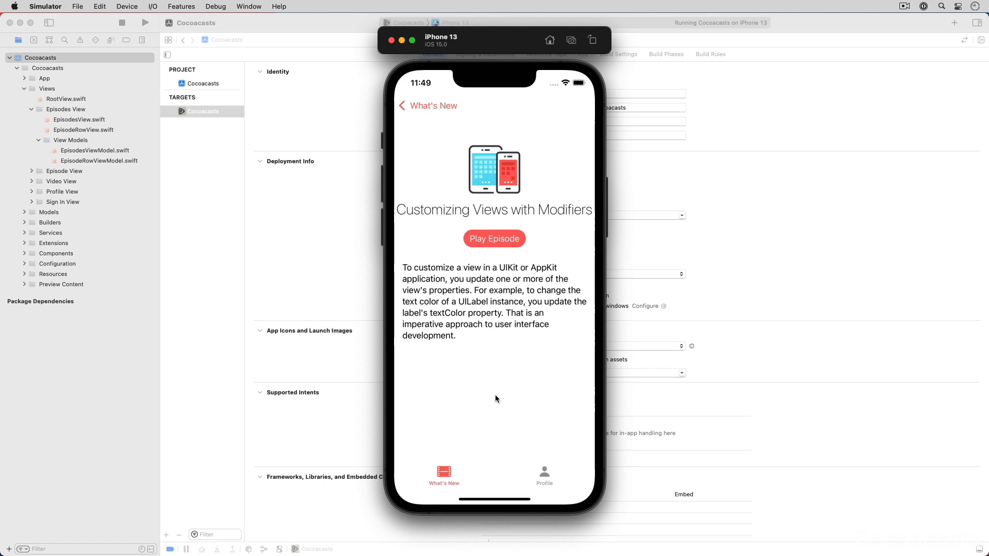
pyautogui.moveTo(225, 308)
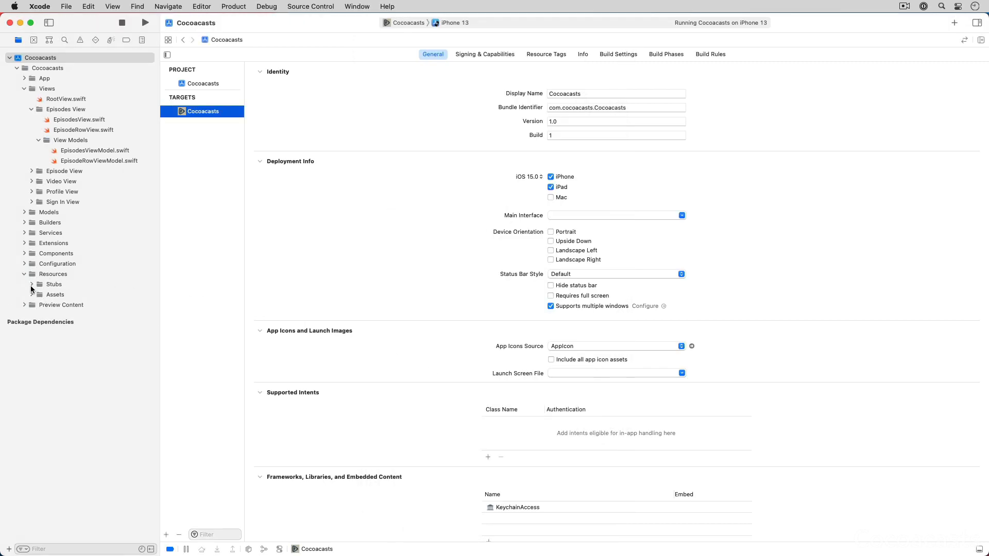
pyautogui.click(71, 294)
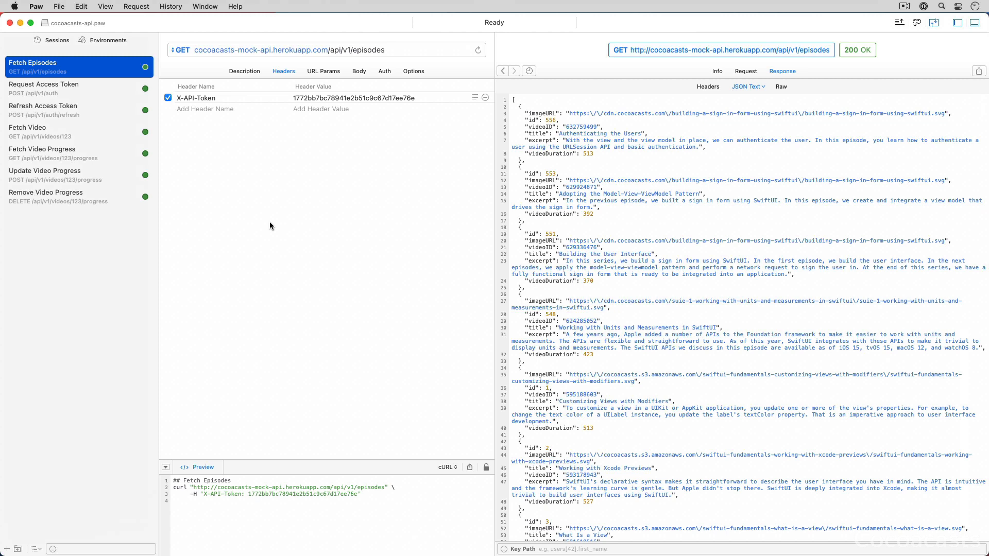
pyautogui.moveTo(195, 98)
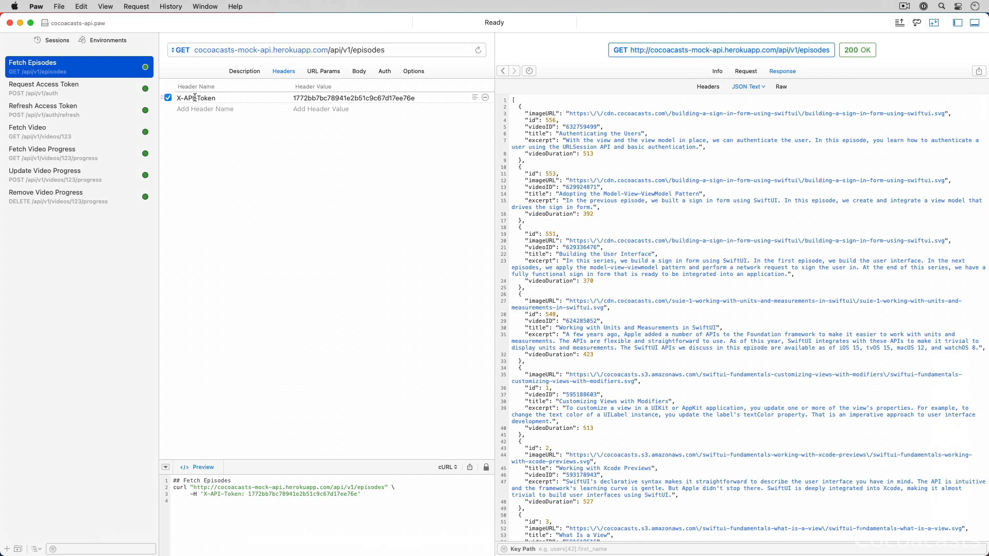
# Select the X-API-Token header name in the Fetch Episodes request
pyautogui.doubleClick(196, 98)
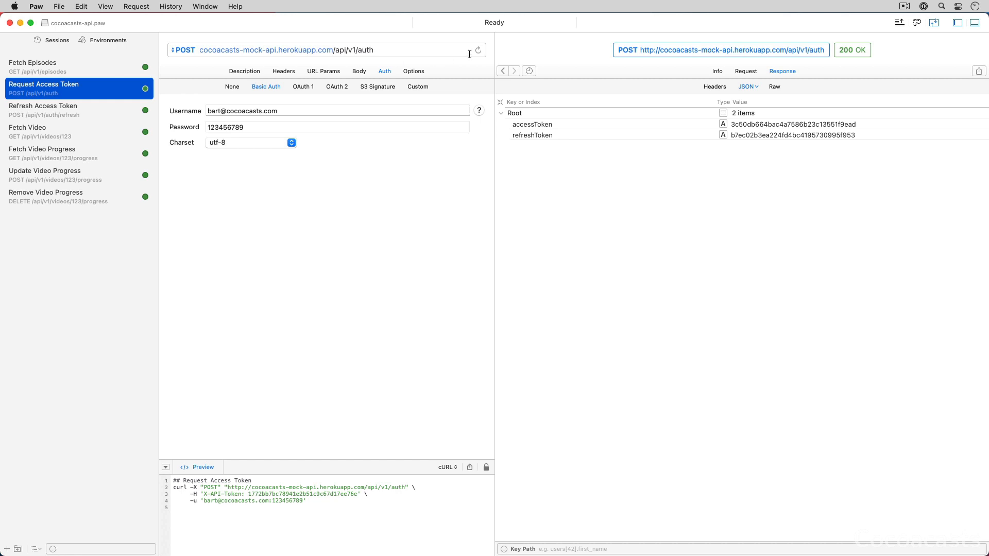
pyautogui.moveTo(478, 52)
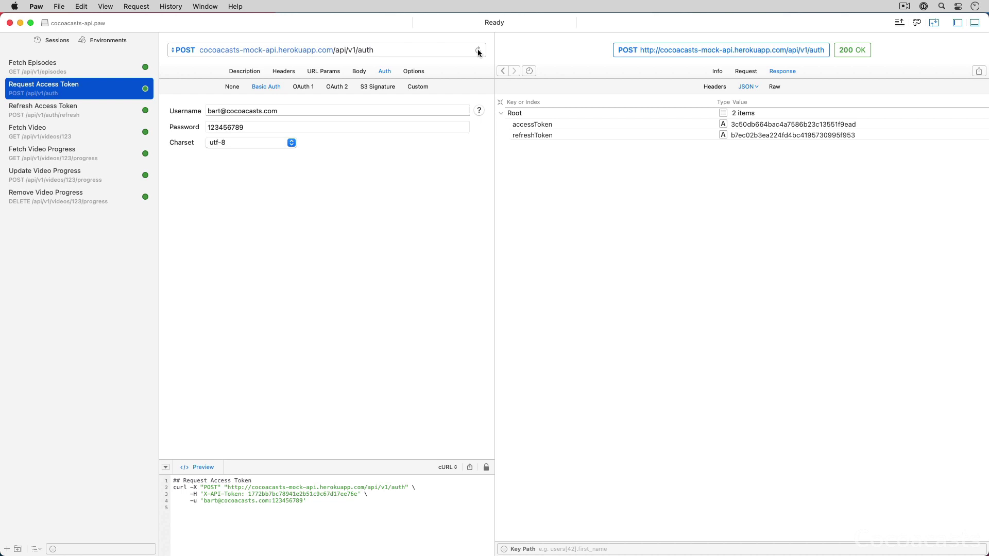
pyautogui.moveTo(90, 113)
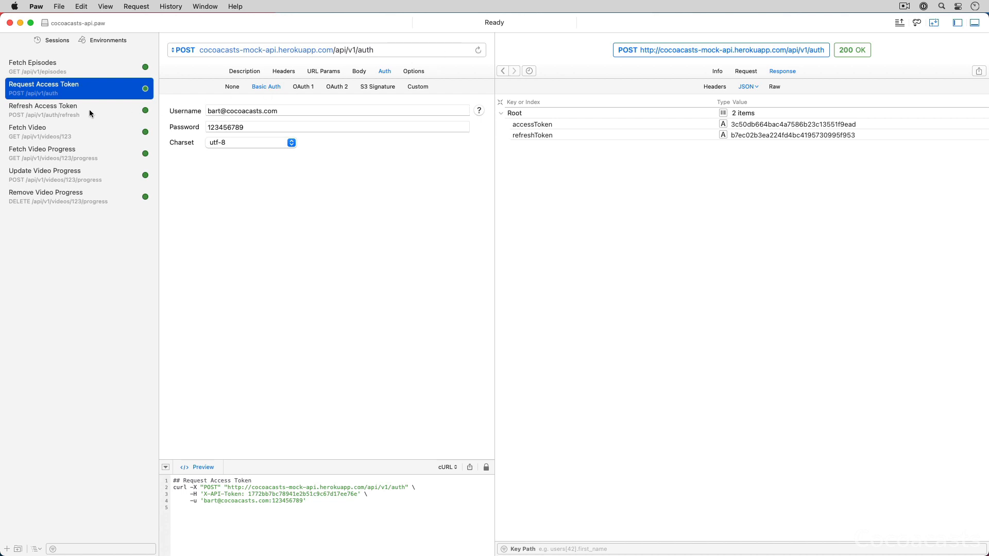
# Switch to the Refresh Access Token request in the sidebar
pyautogui.click(43, 110)
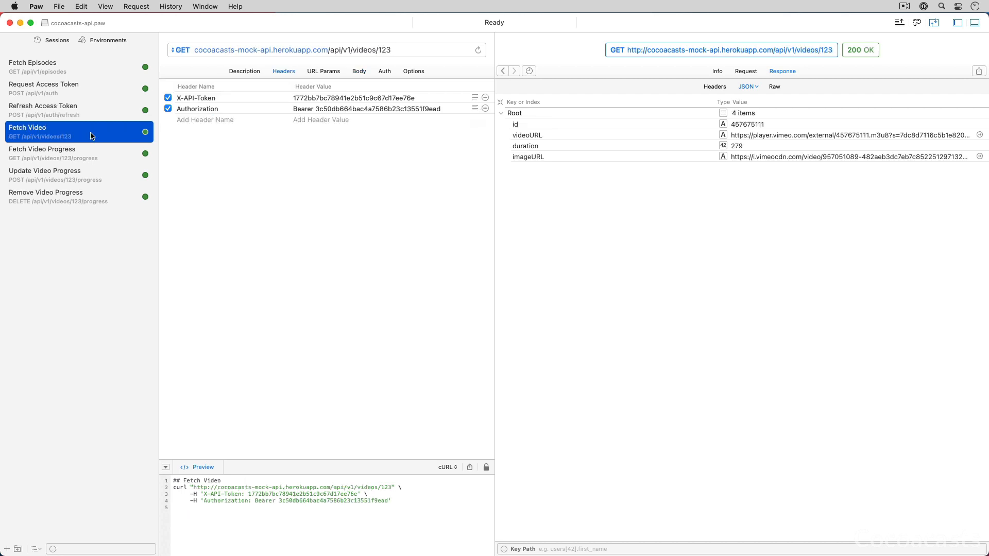
# Check Fetch Video's Authorization header and URL video id, then view Fetch and Remove Video Progress
pyautogui.doubleClick(197, 109)
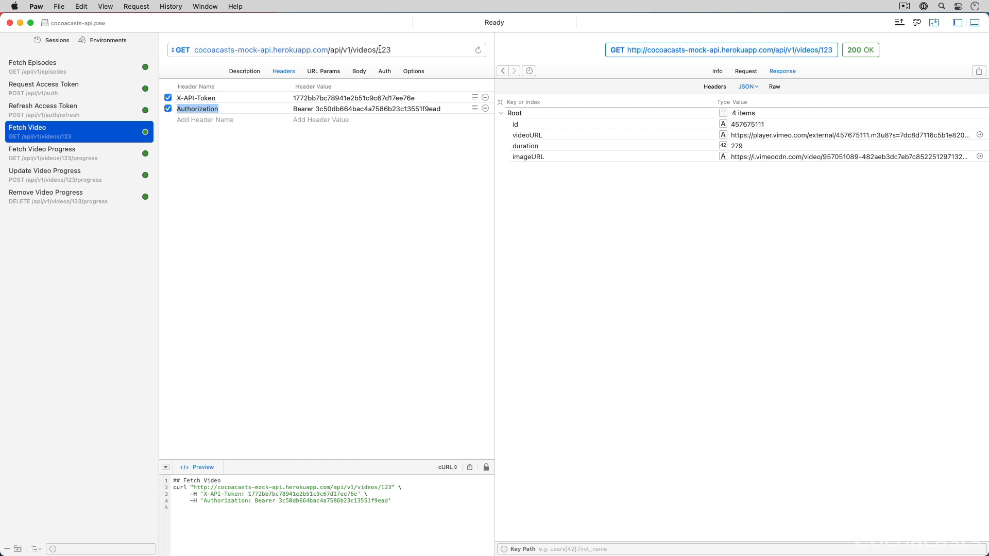
pyautogui.click(383, 50)
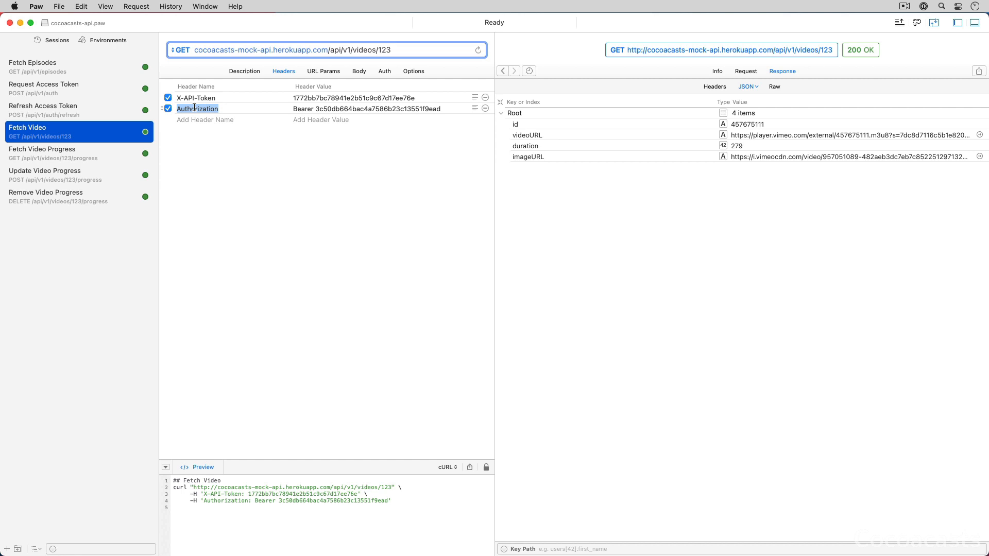
pyautogui.moveTo(114, 154)
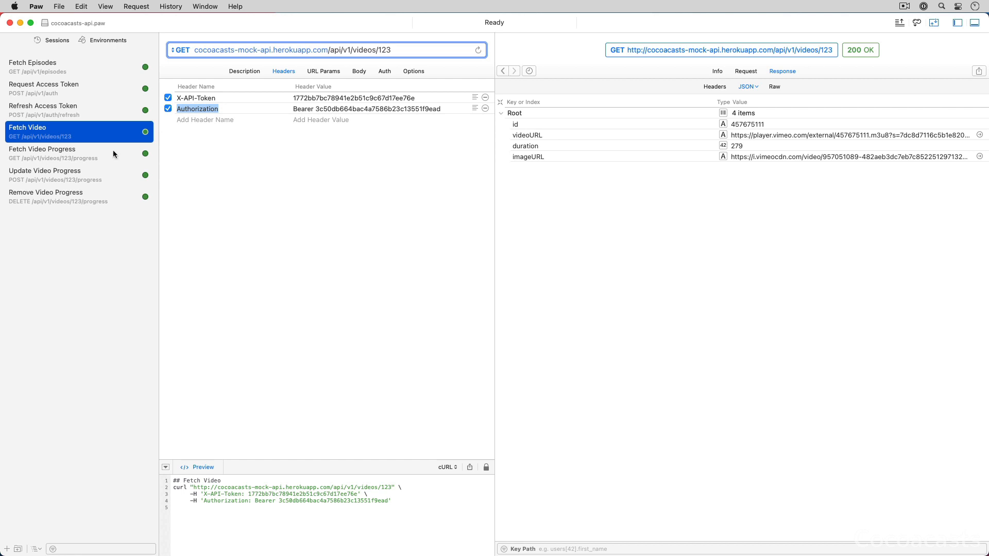
pyautogui.click(57, 153)
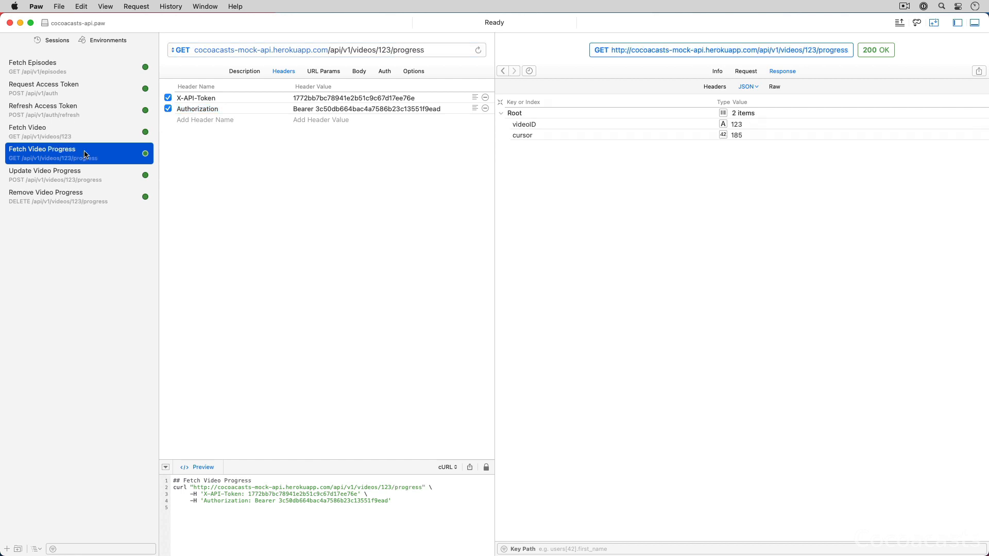
pyautogui.click(76, 196)
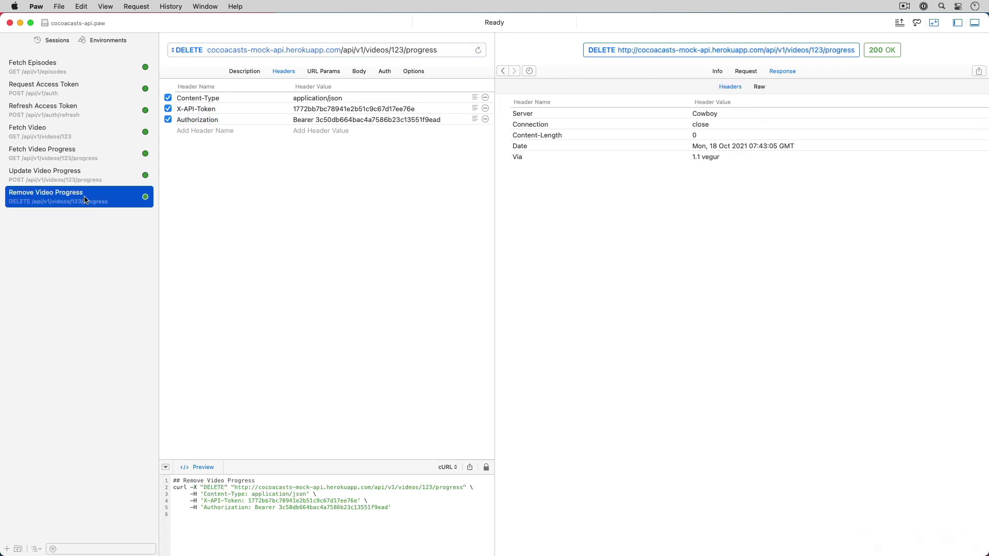